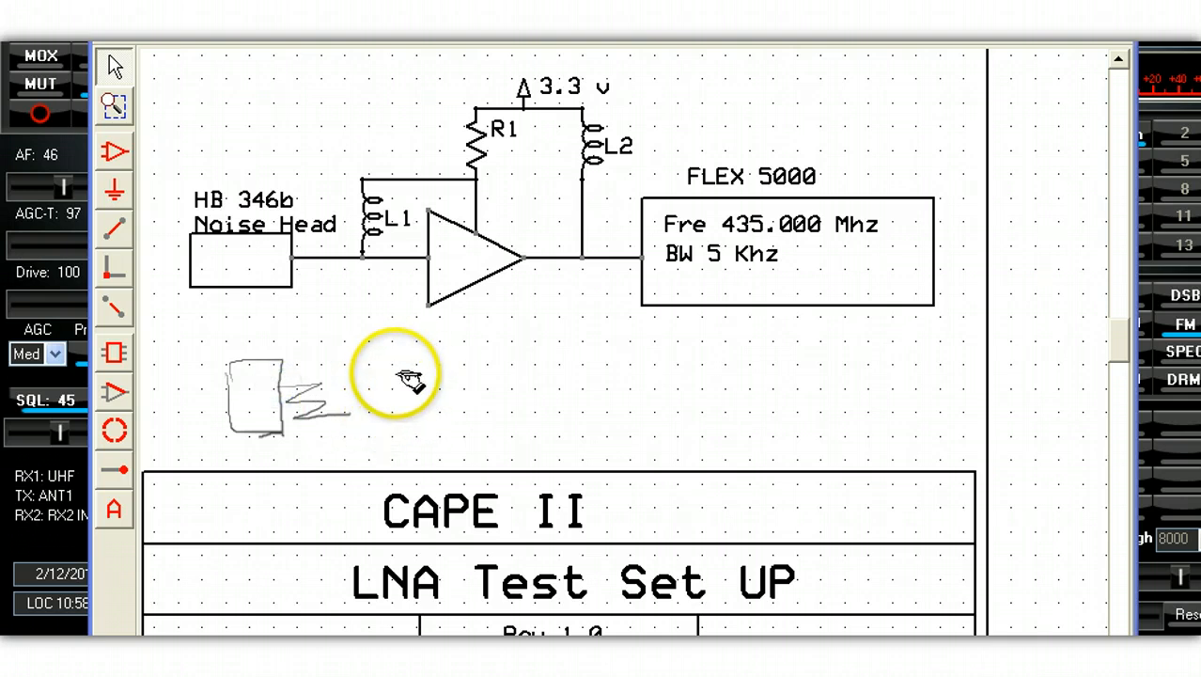
mouse_move(406, 368)
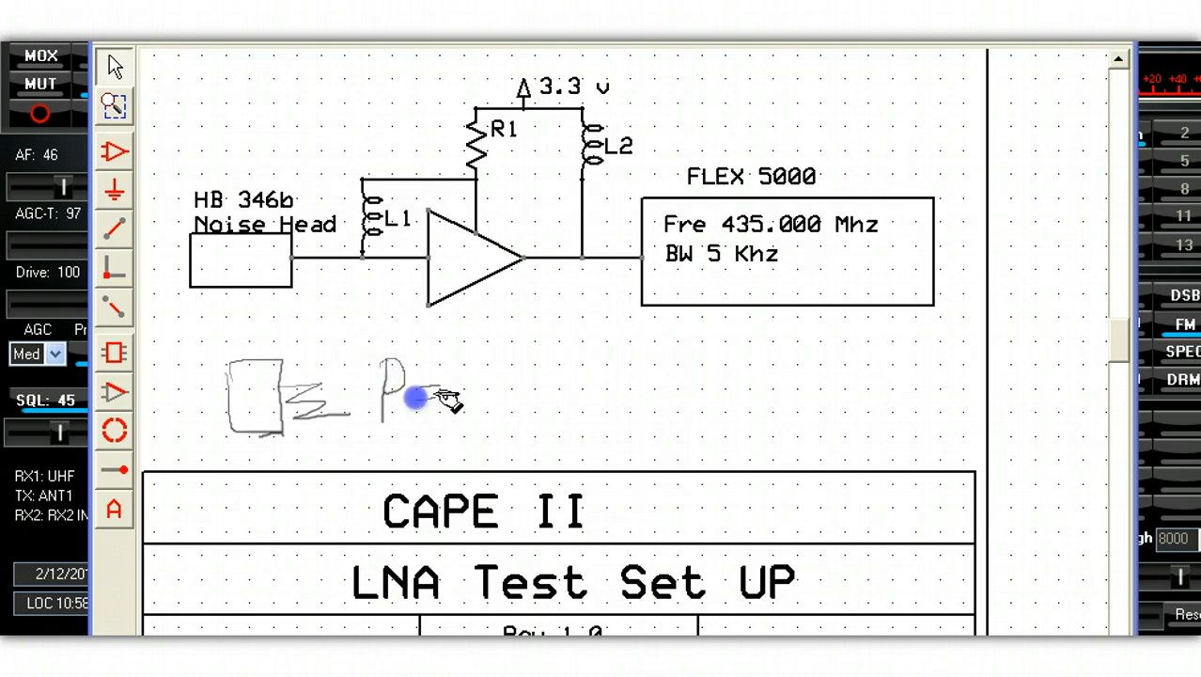
- Handwrite the formula P = KTB below the amplifier circuit with ink strokes
drag(423, 398, 498, 385)
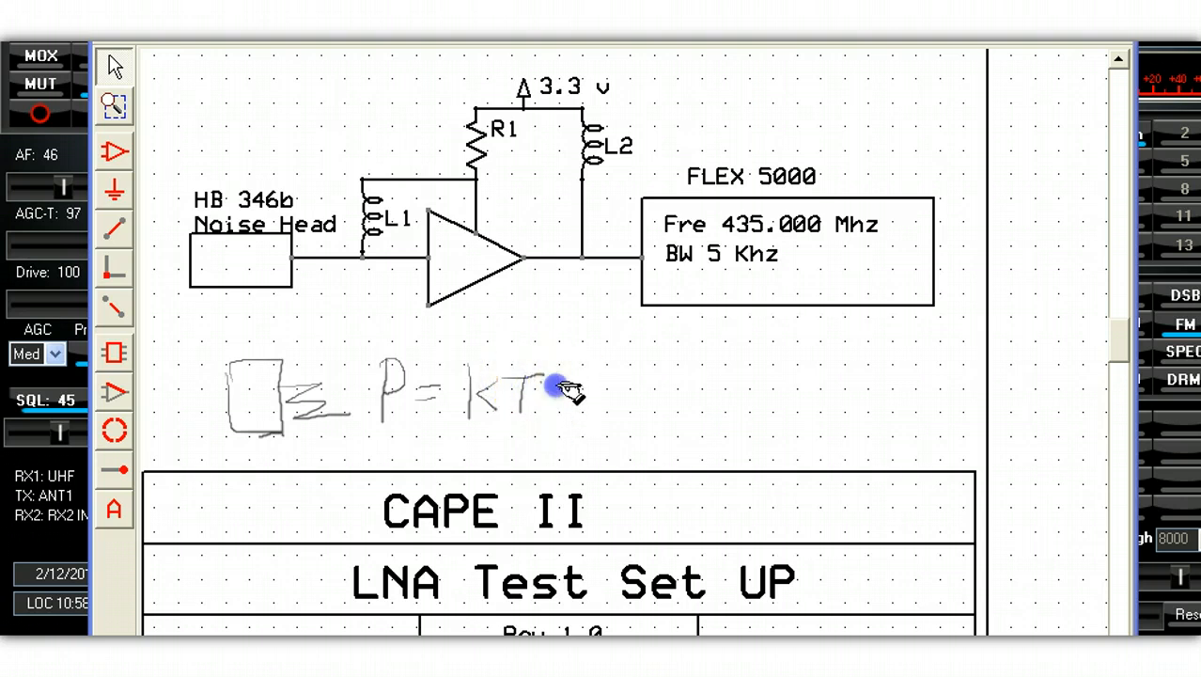
drag(561, 389, 563, 413)
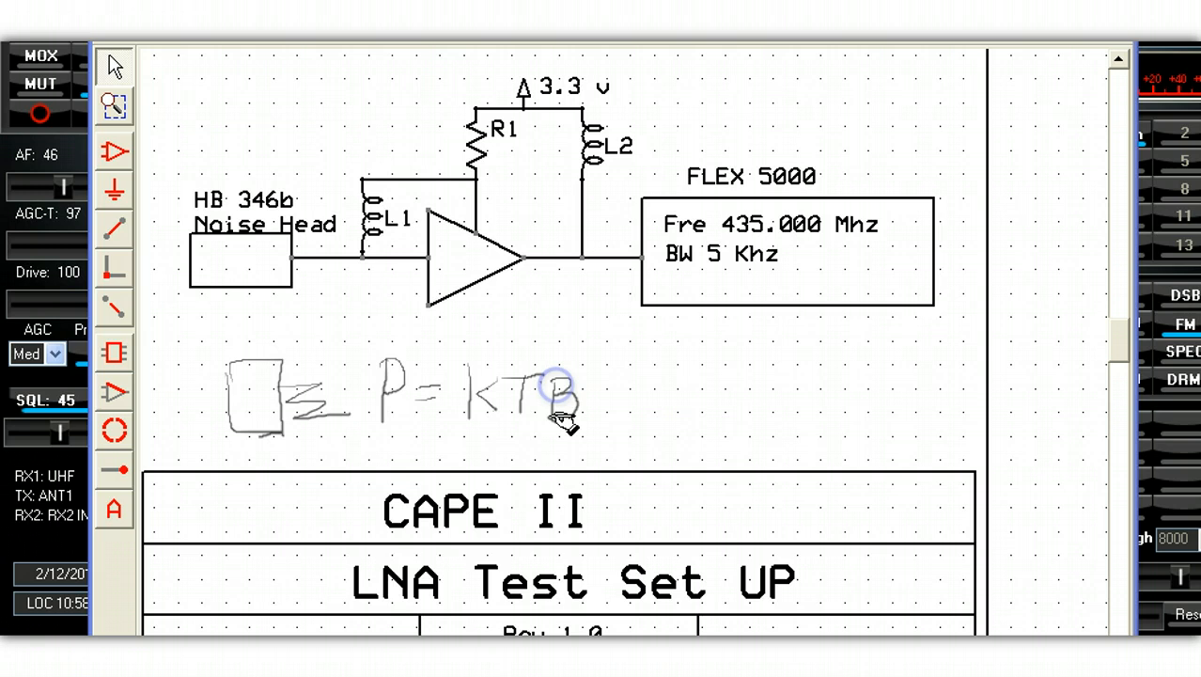
mouse_move(643, 385)
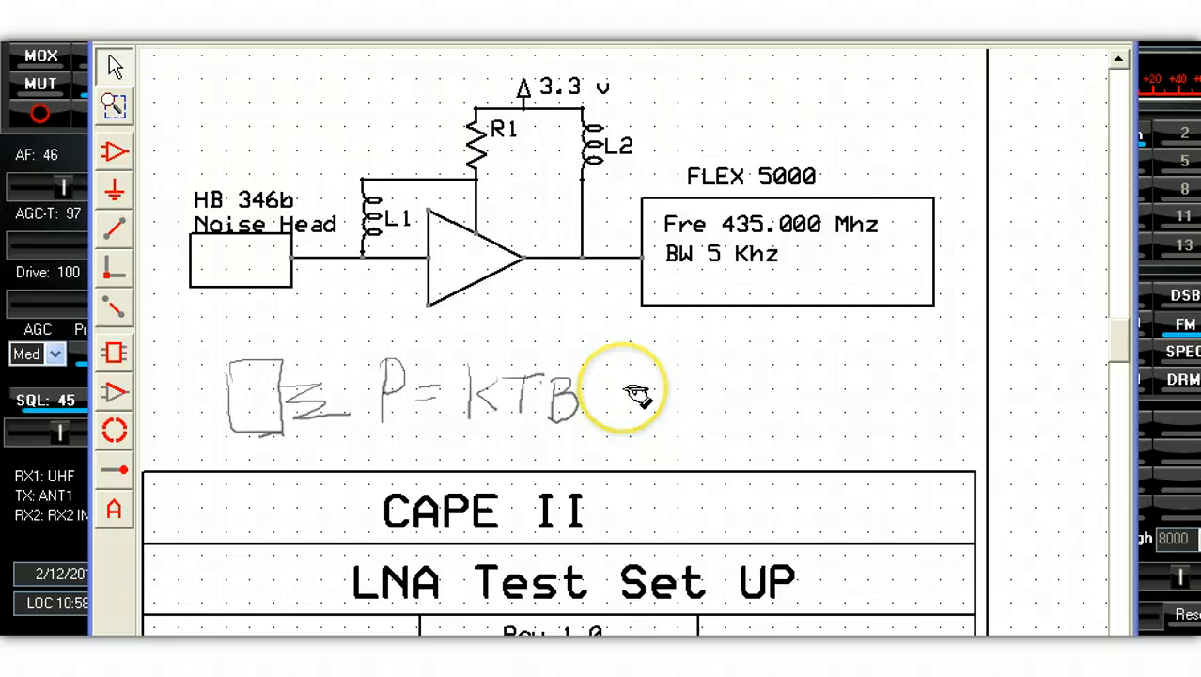
mouse_move(635, 394)
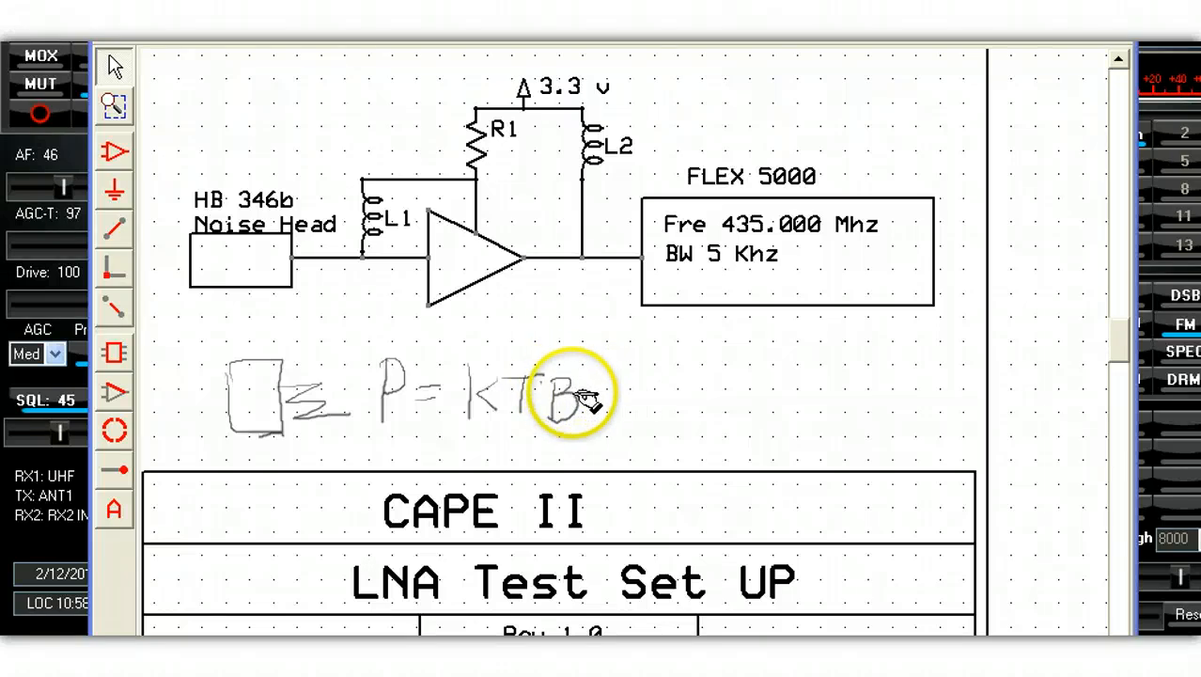
mouse_move(598, 406)
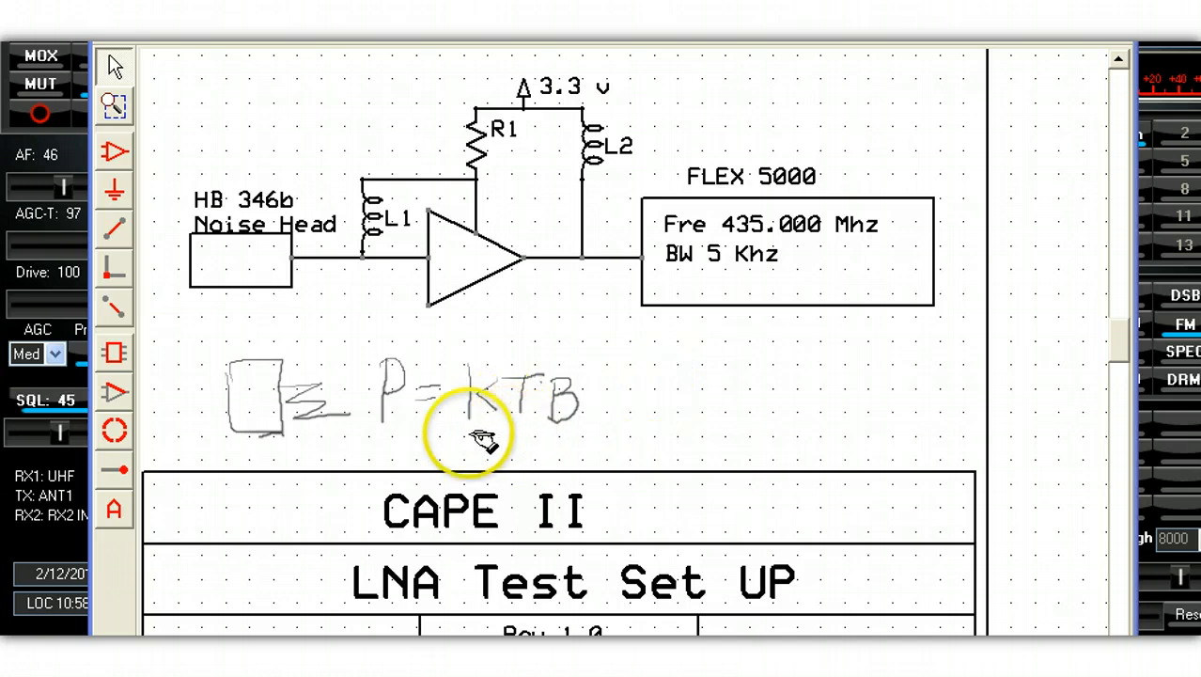
mouse_move(395, 447)
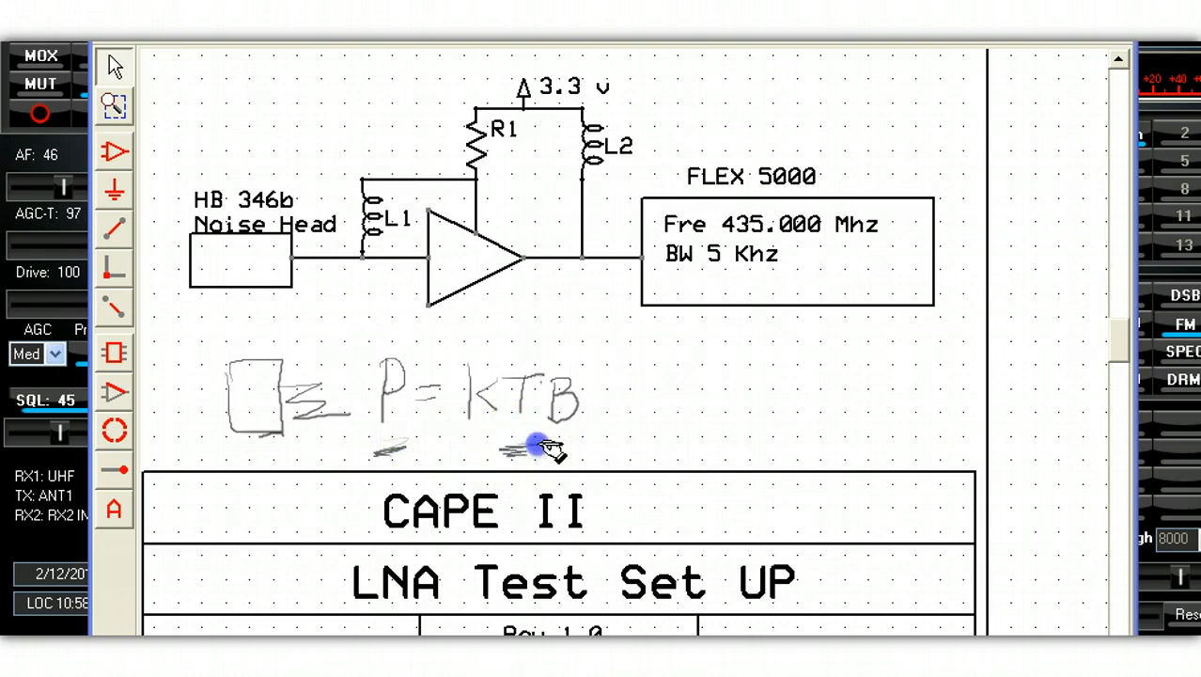
mouse_move(692, 423)
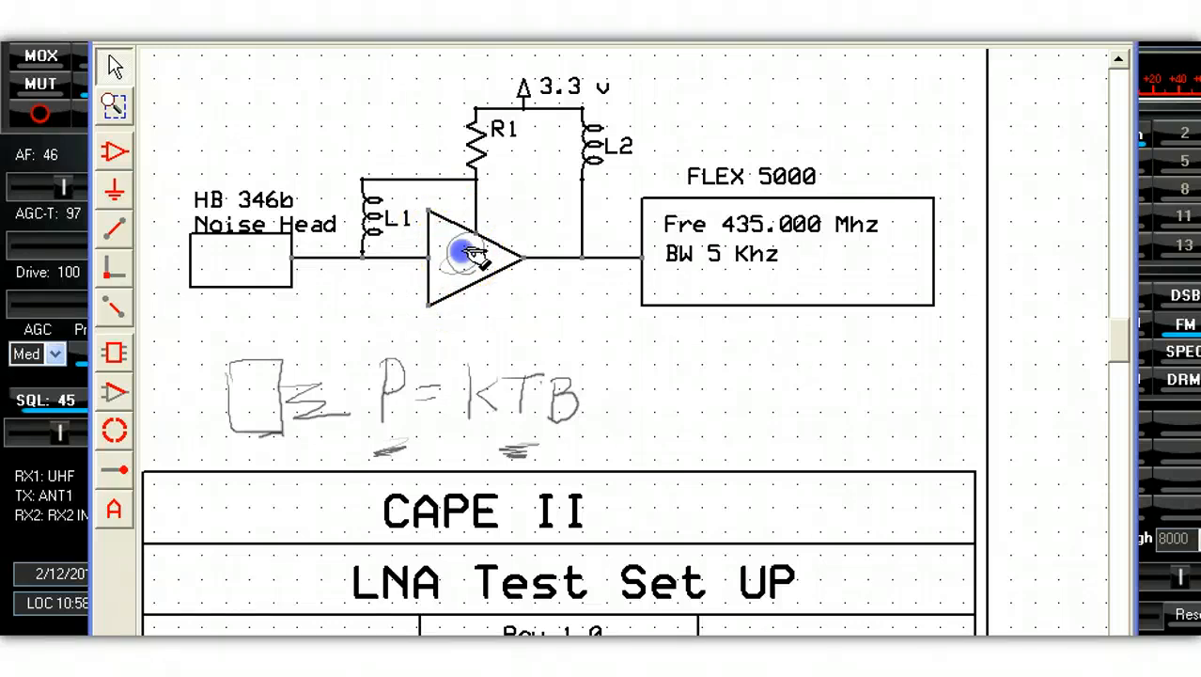
mouse_move(526, 386)
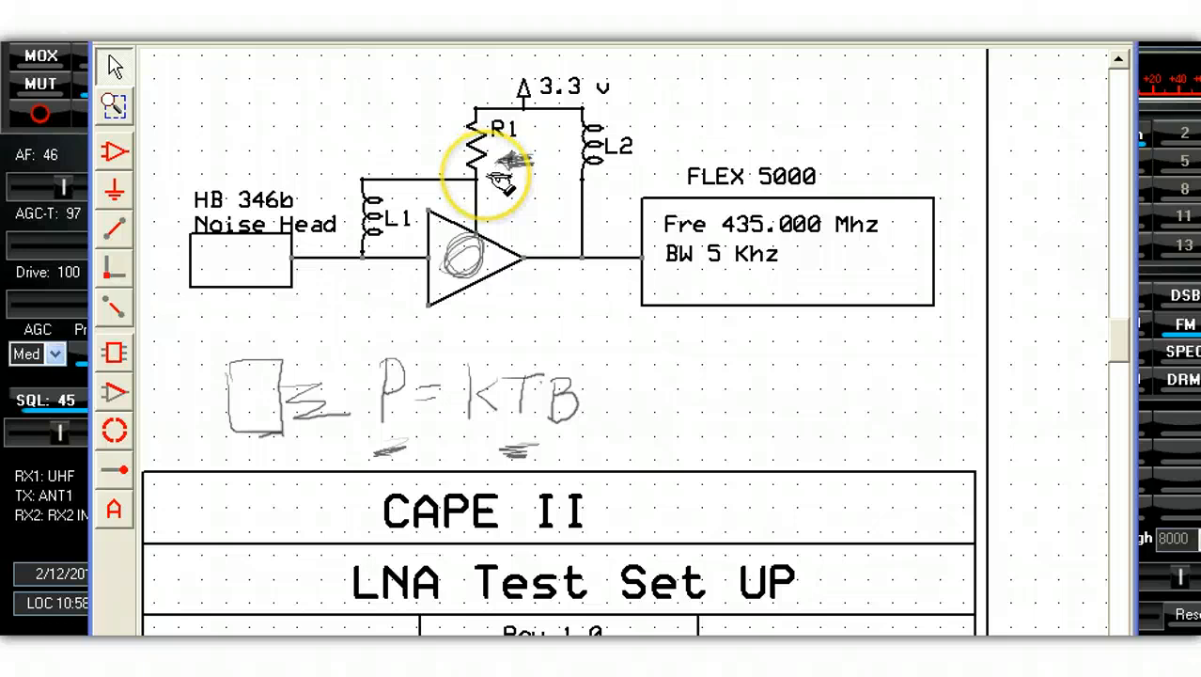
mouse_move(527, 112)
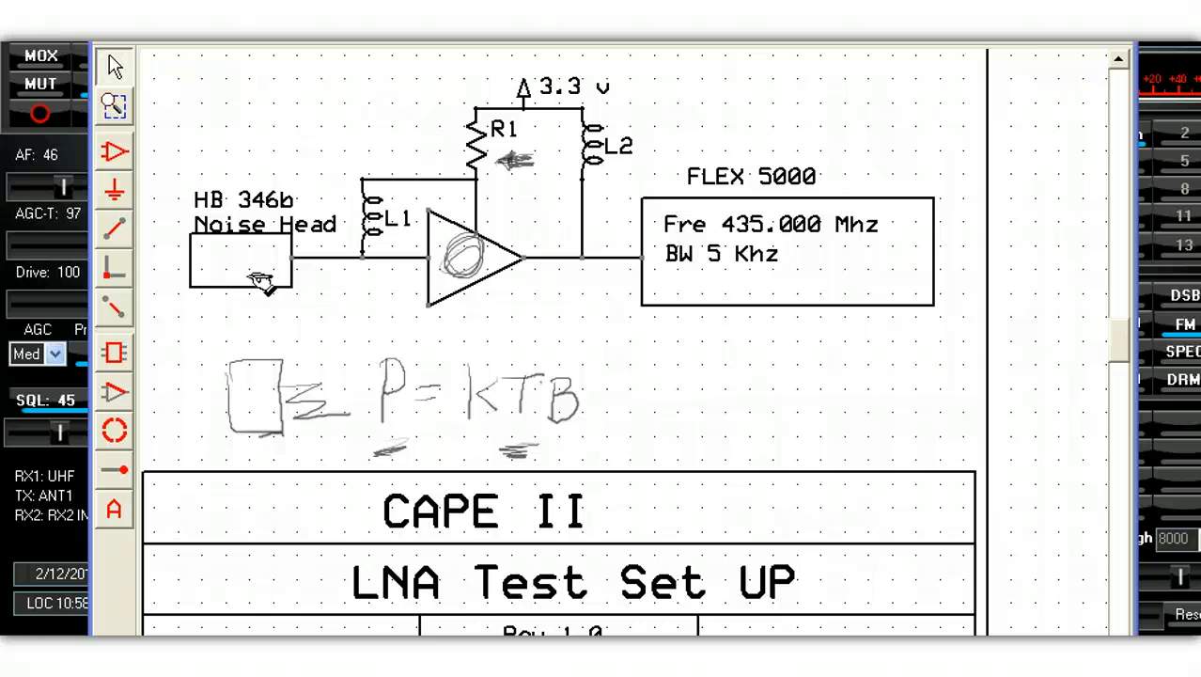
- Draw an ink arrow below-left of the HB 346b Noise Head box pointing at it
click(254, 278)
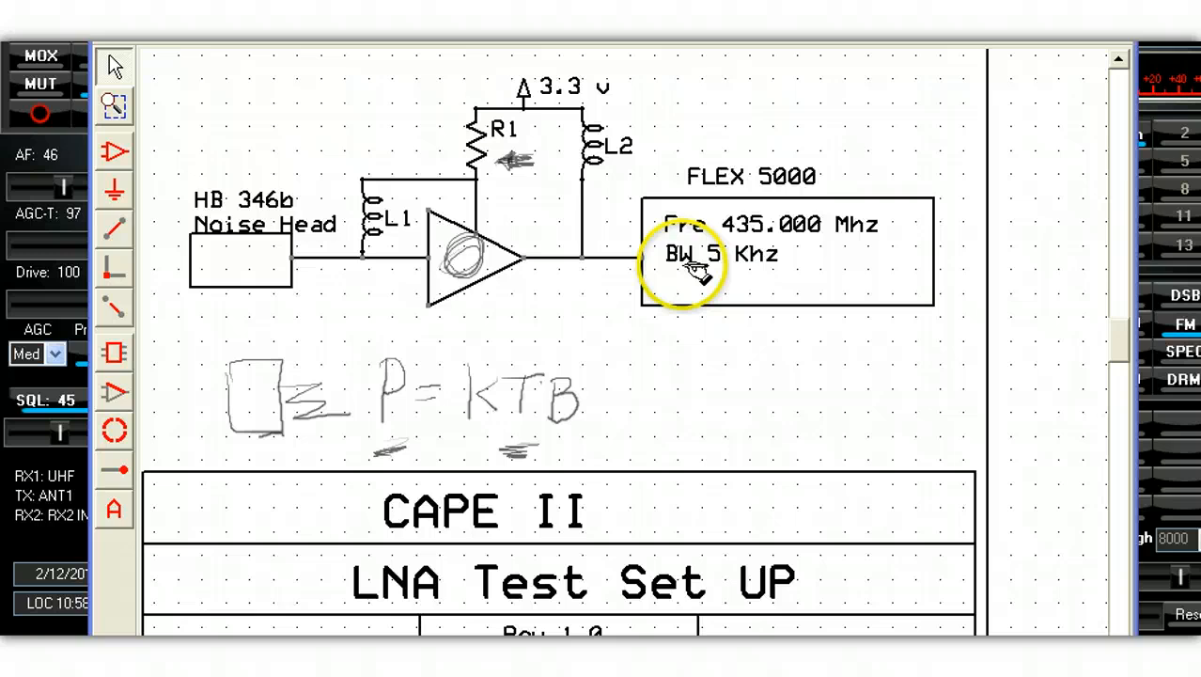
mouse_move(291, 310)
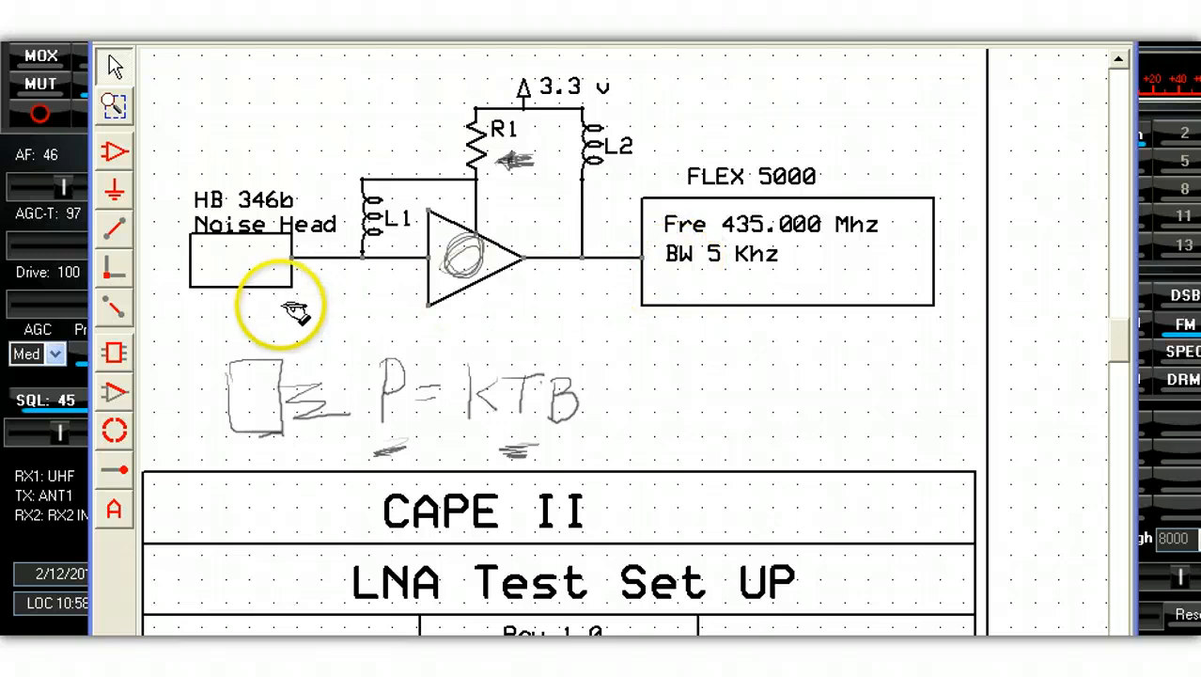
mouse_move(202, 334)
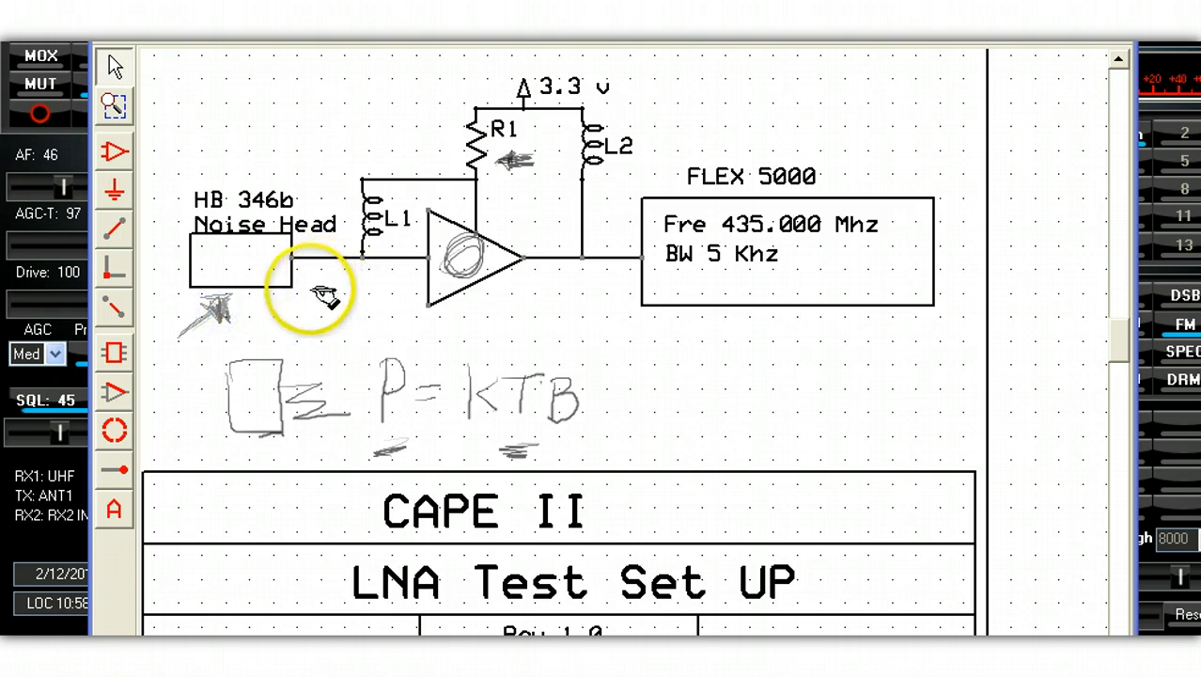
mouse_move(282, 305)
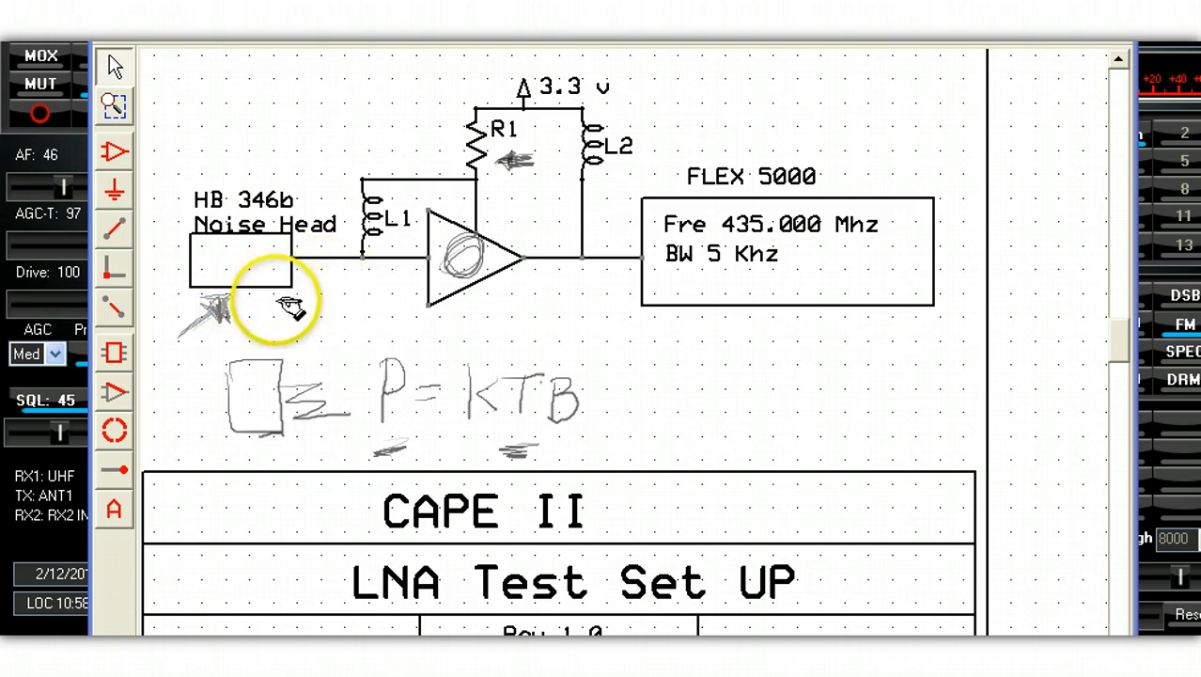
mouse_move(723, 285)
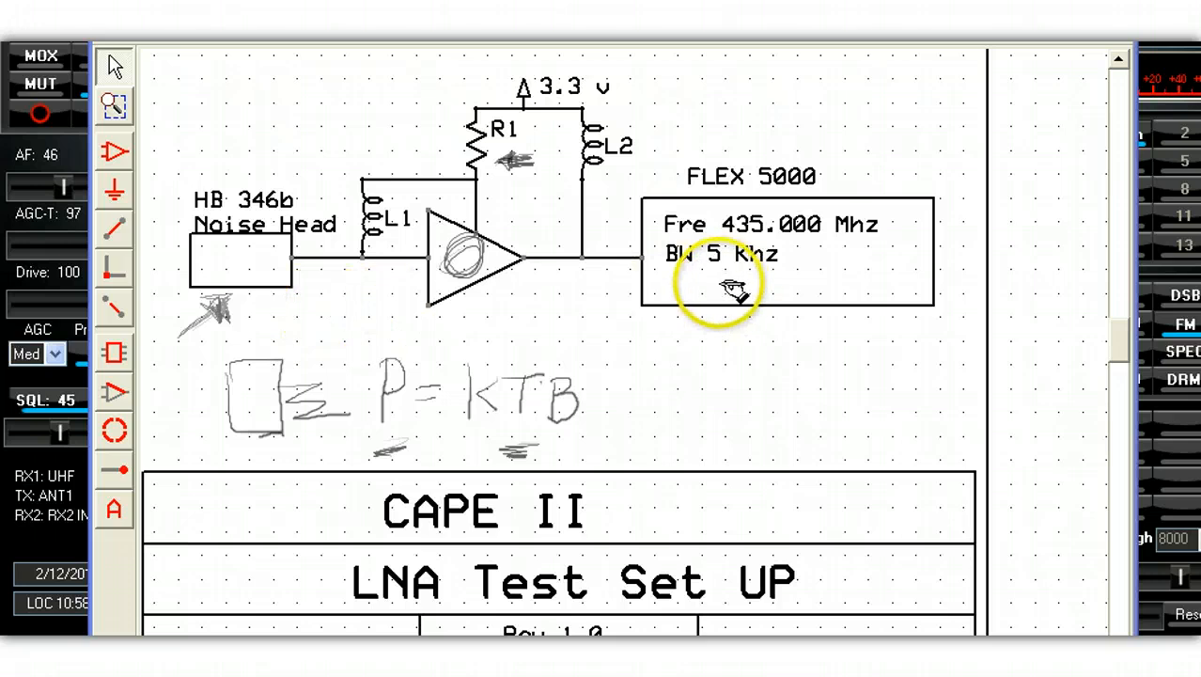
mouse_move(730, 297)
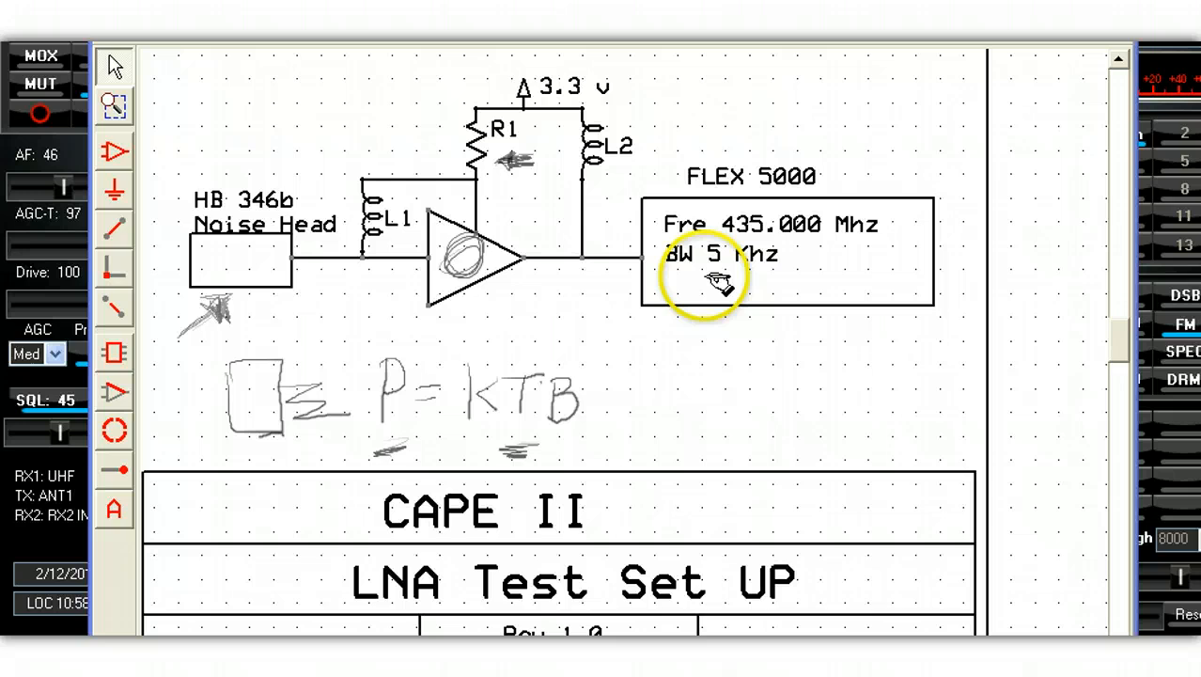
mouse_move(733, 235)
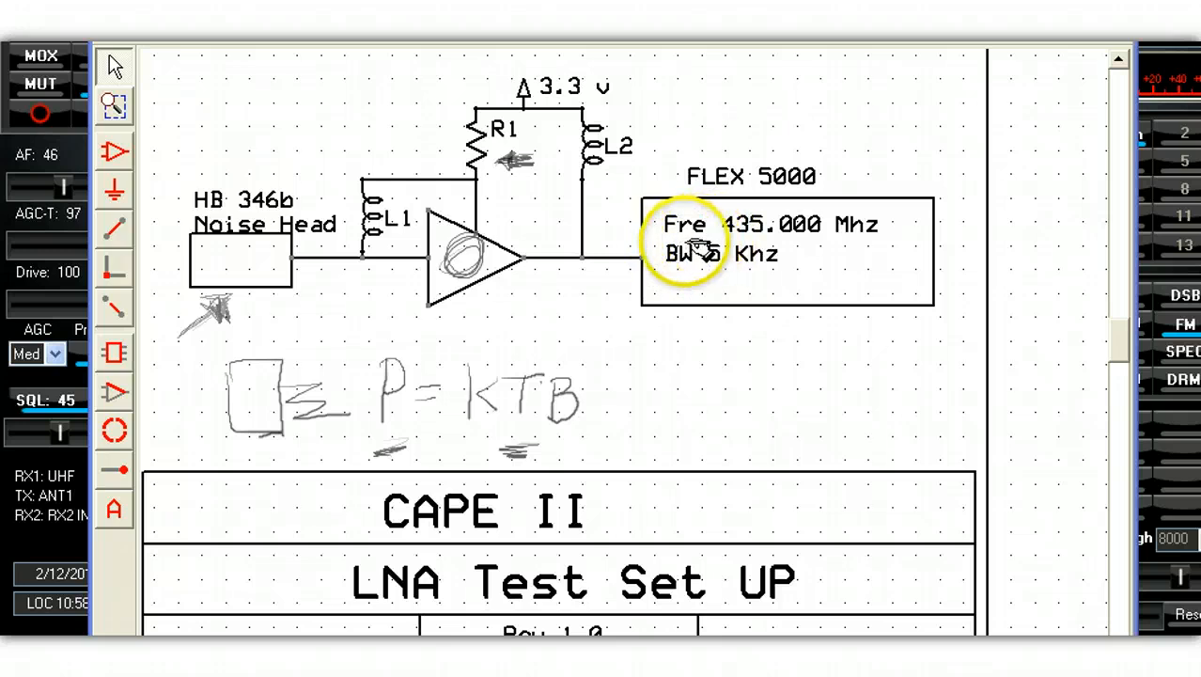
mouse_move(737, 241)
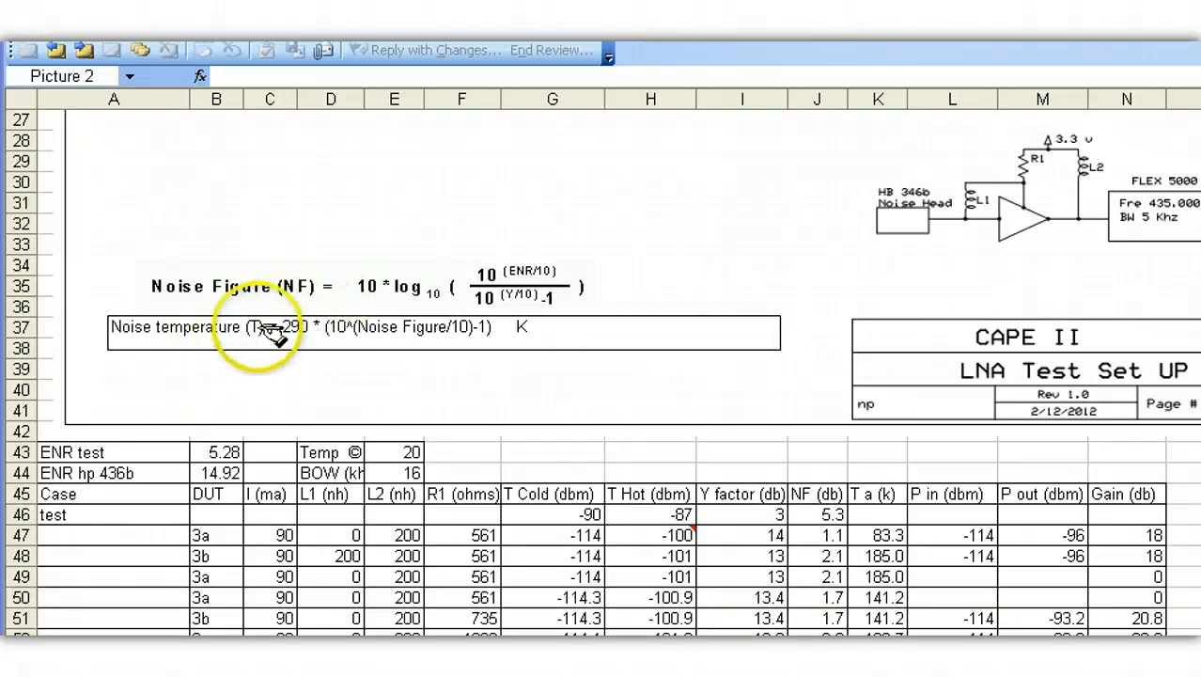
mouse_move(291, 286)
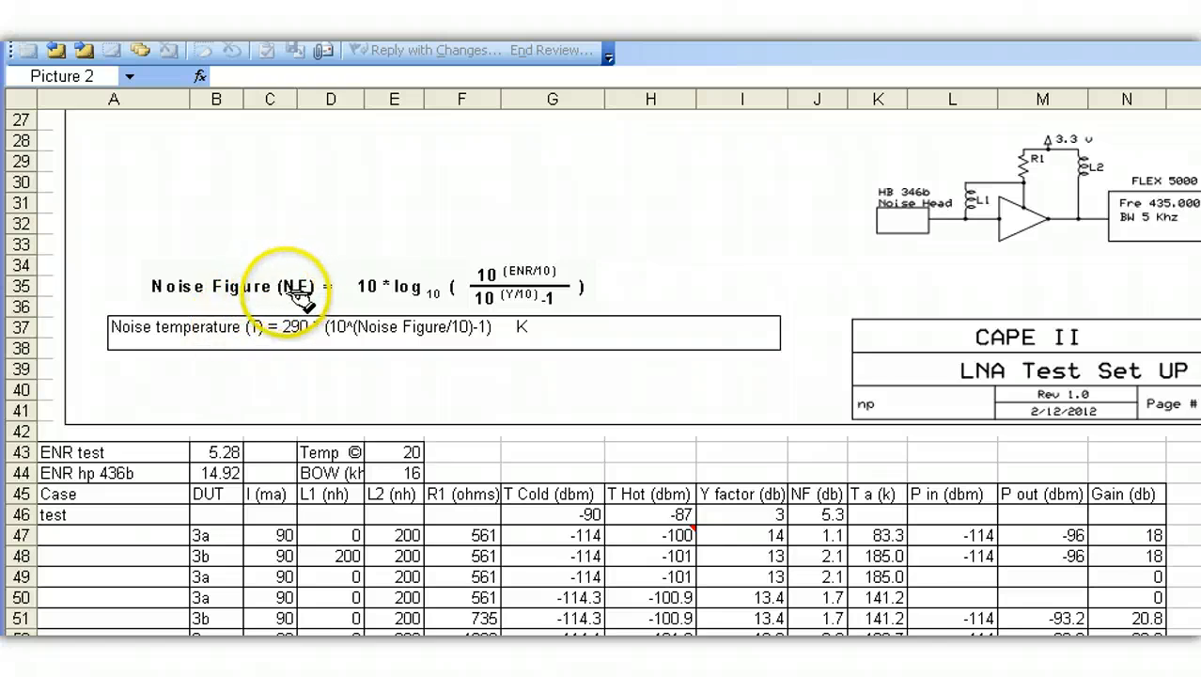
mouse_move(404, 300)
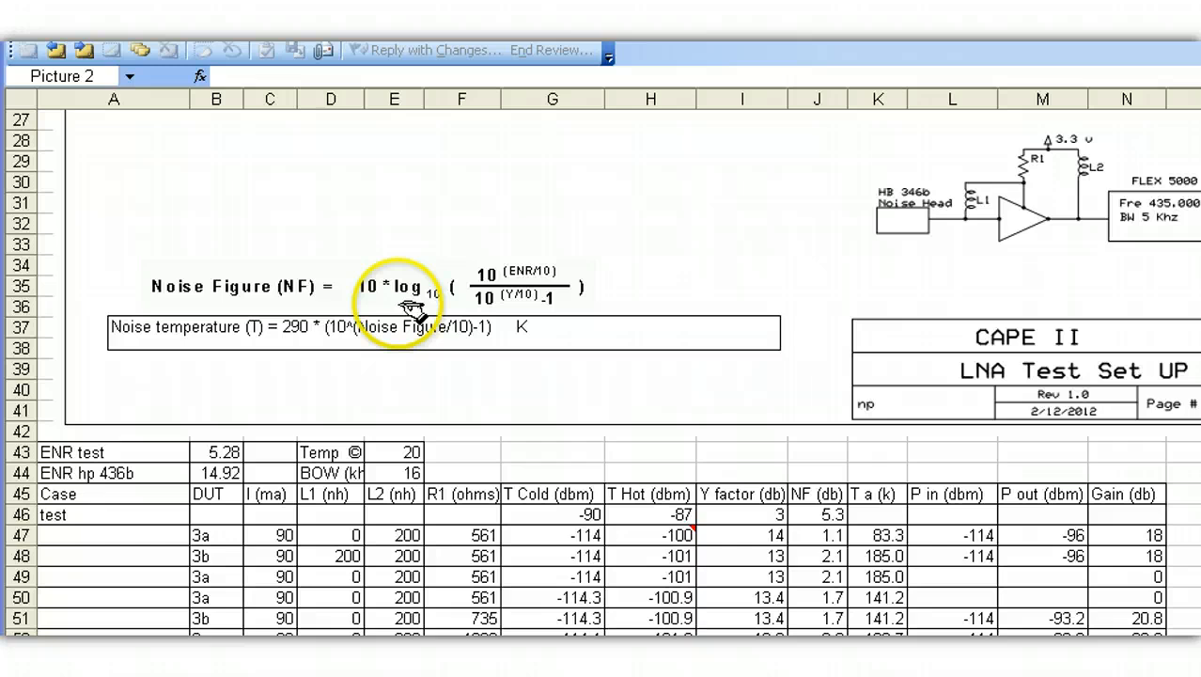
mouse_move(530, 273)
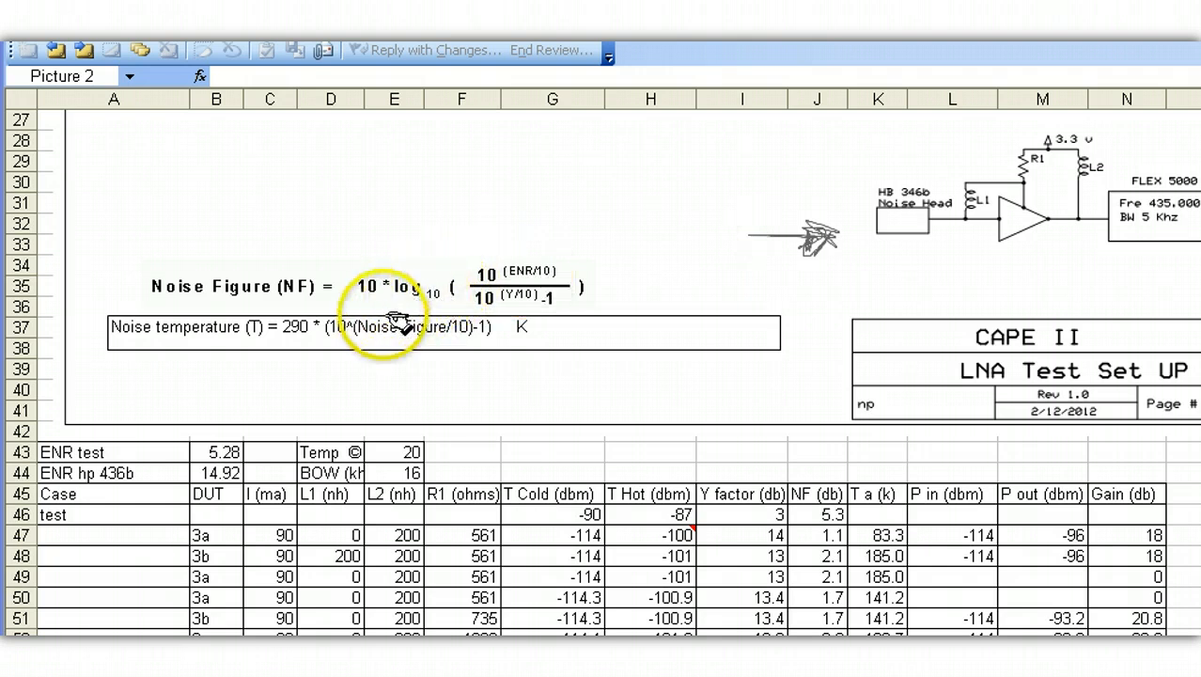
mouse_move(366, 292)
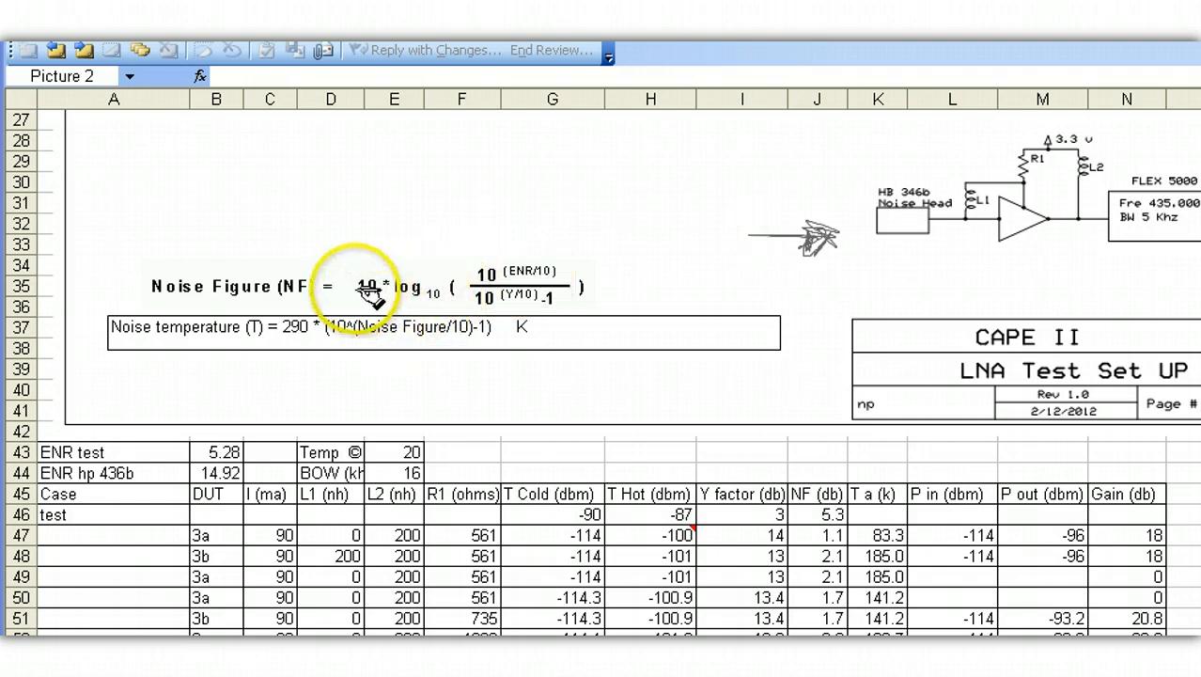
mouse_move(338, 394)
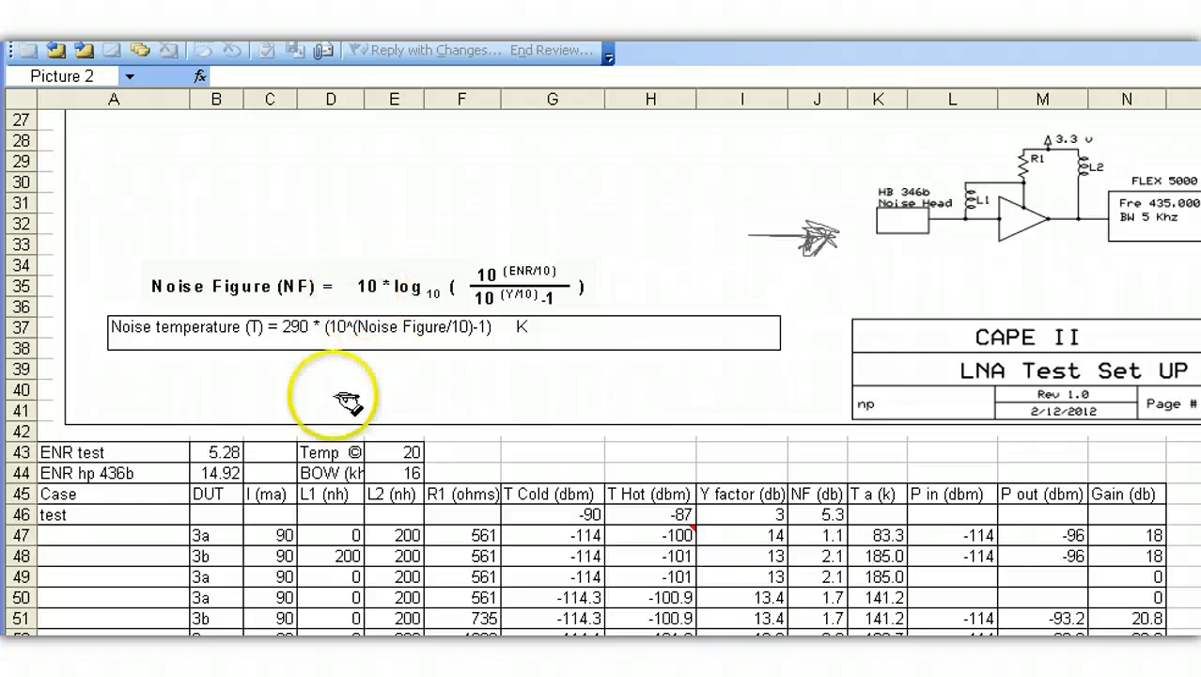
mouse_move(292, 453)
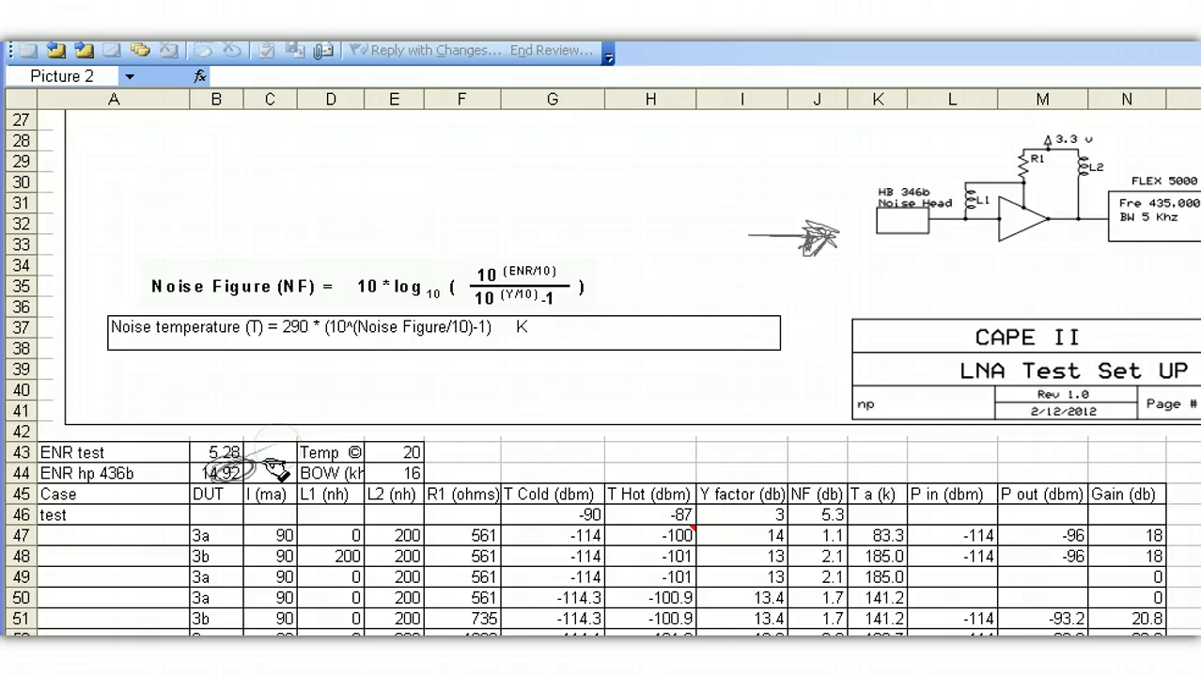
mouse_move(667, 311)
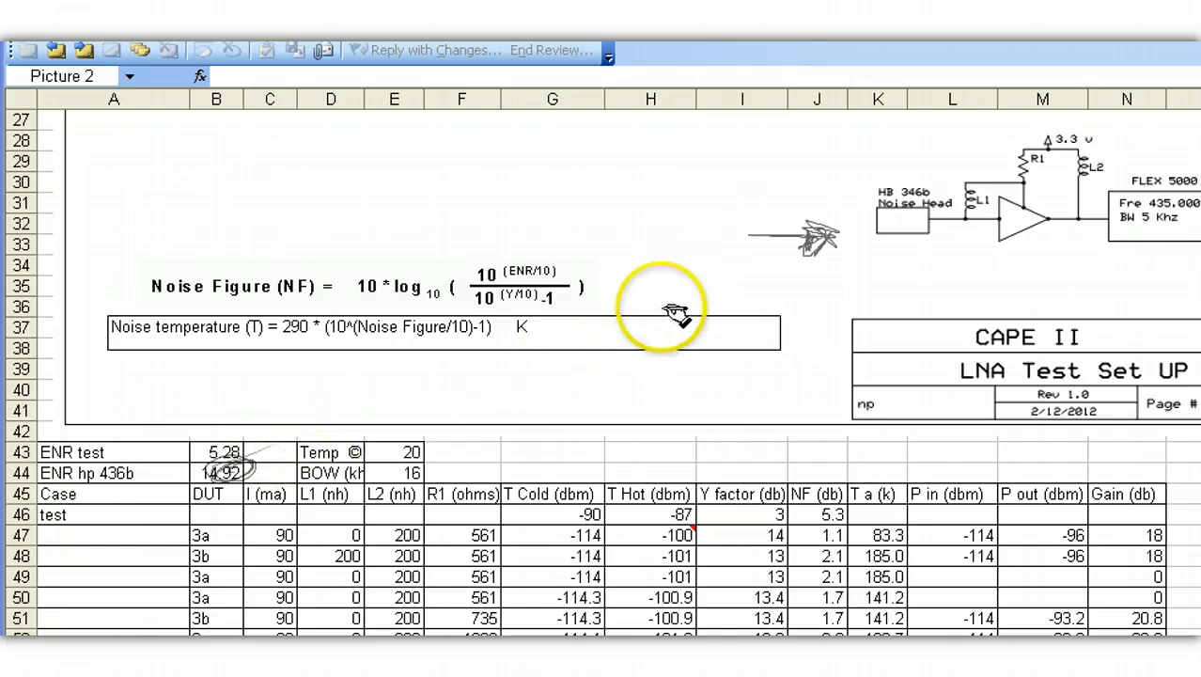
mouse_move(855, 235)
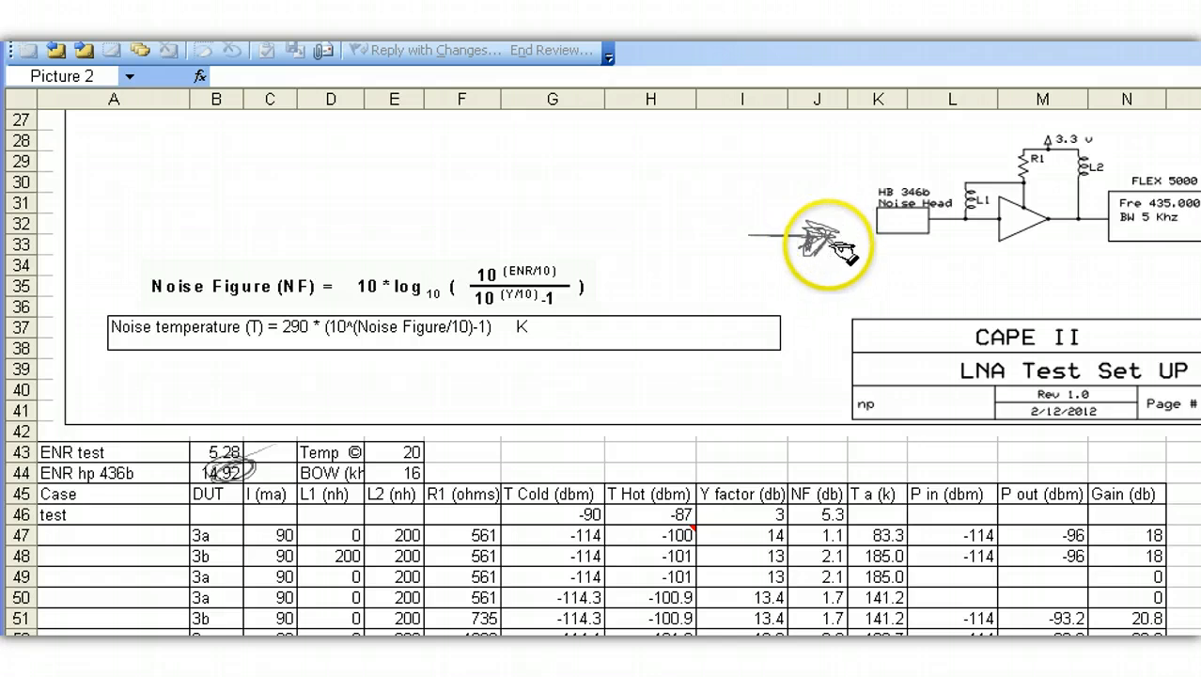
mouse_move(1043, 260)
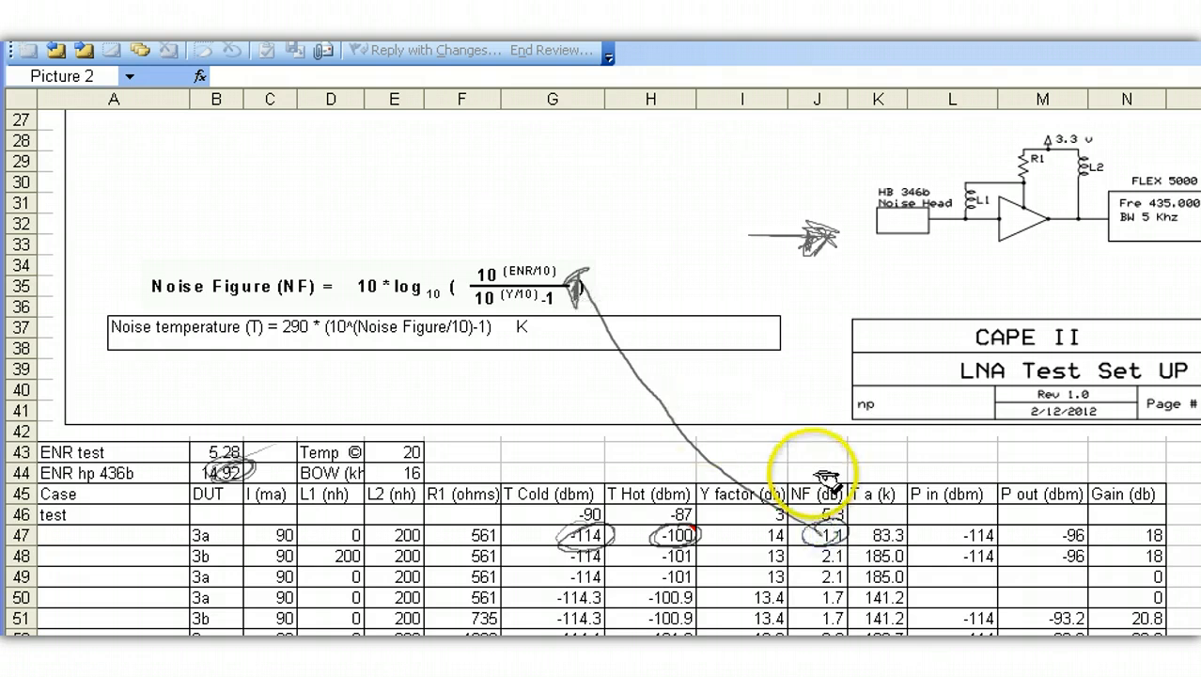
mouse_move(823, 453)
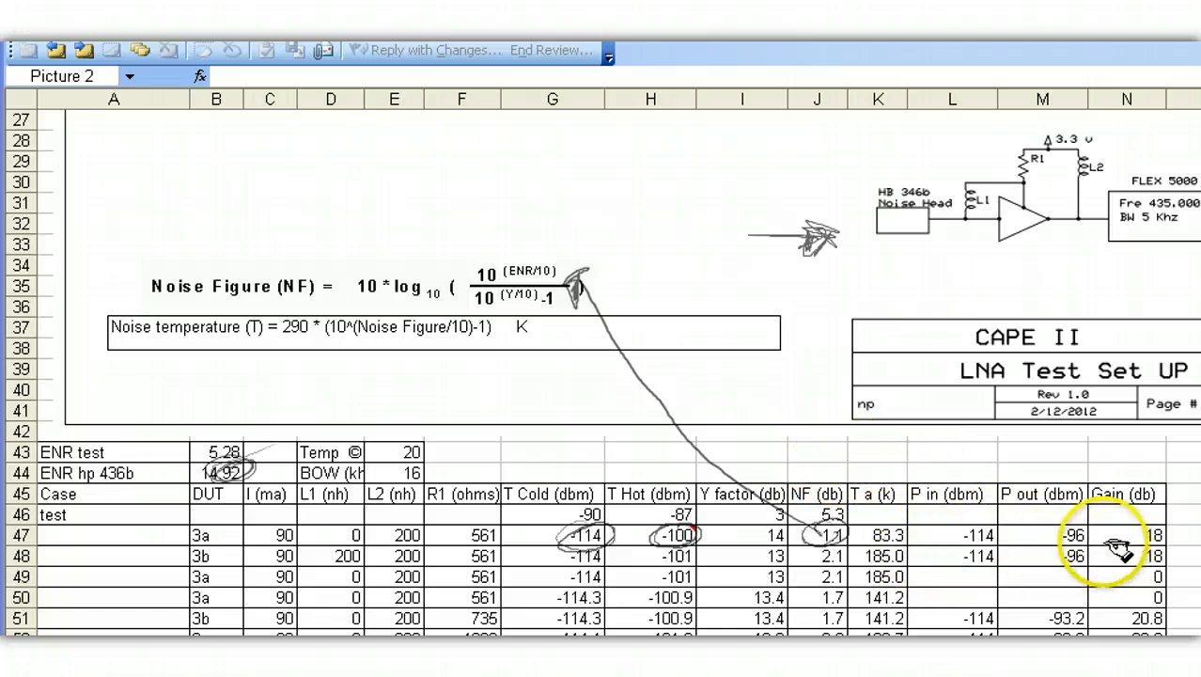
mouse_move(883, 329)
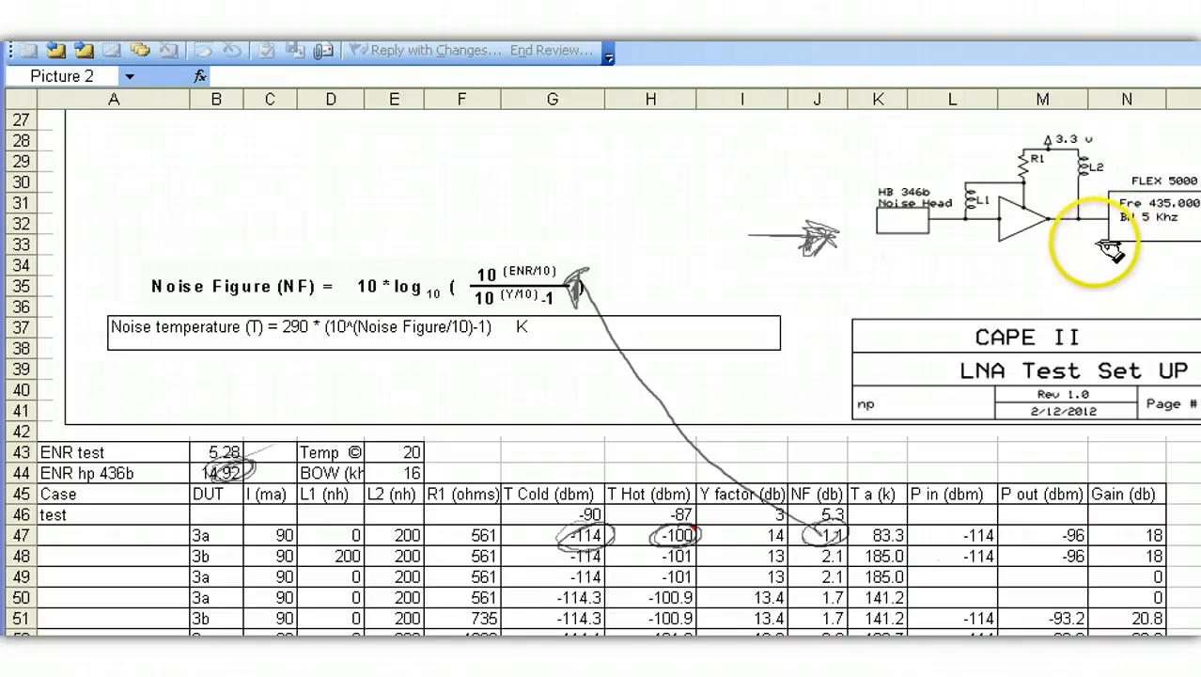
mouse_move(1109, 522)
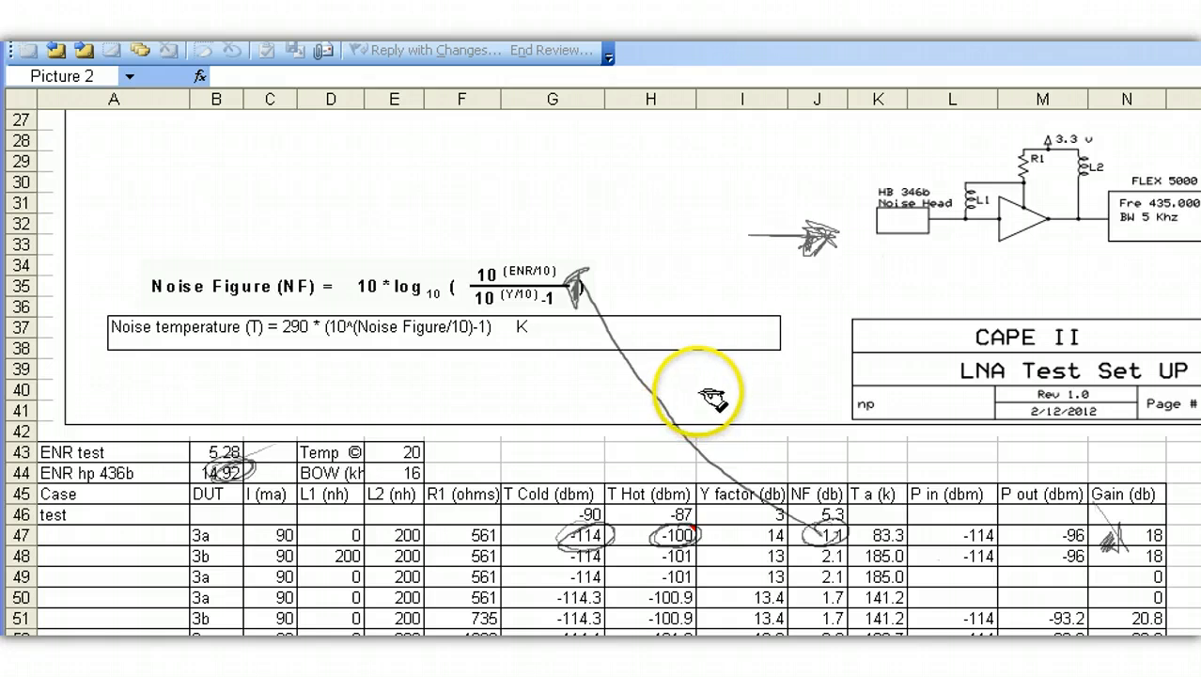
mouse_move(718, 399)
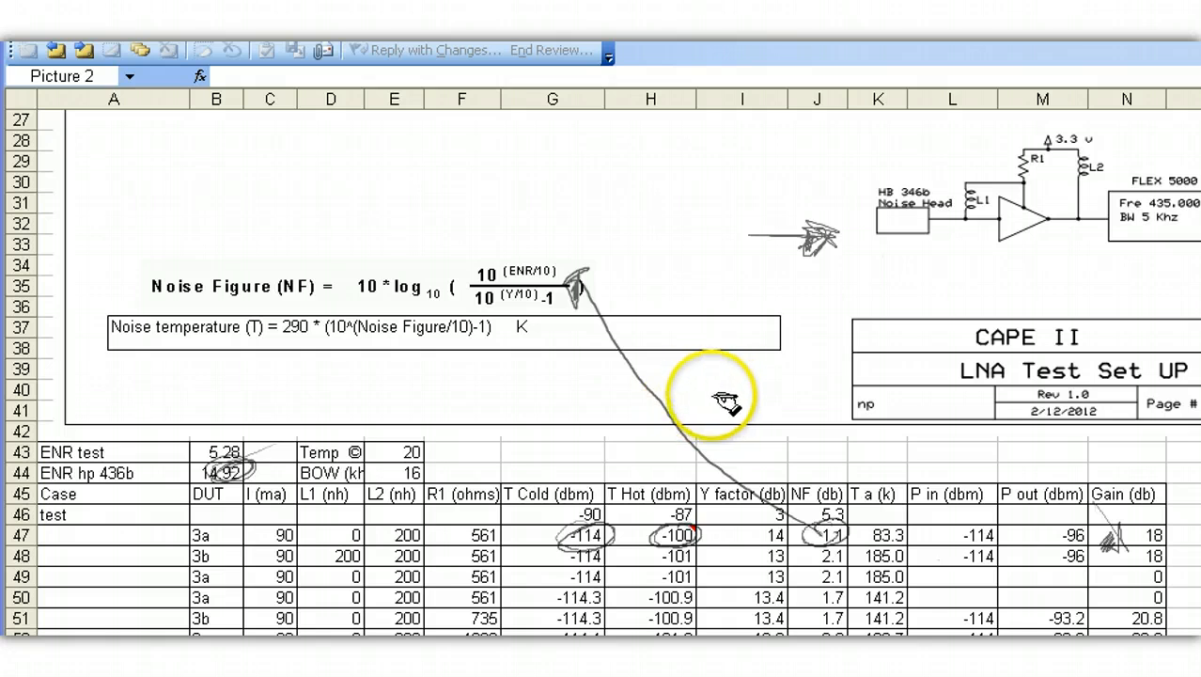
mouse_move(427, 297)
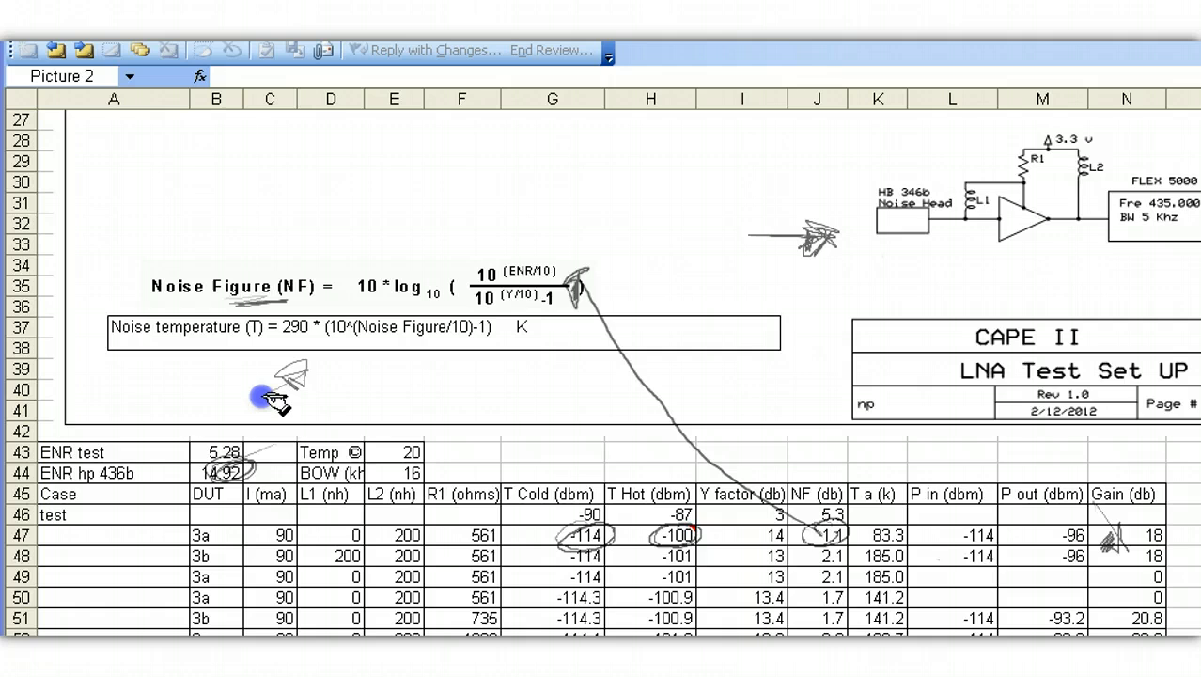
mouse_move(880, 526)
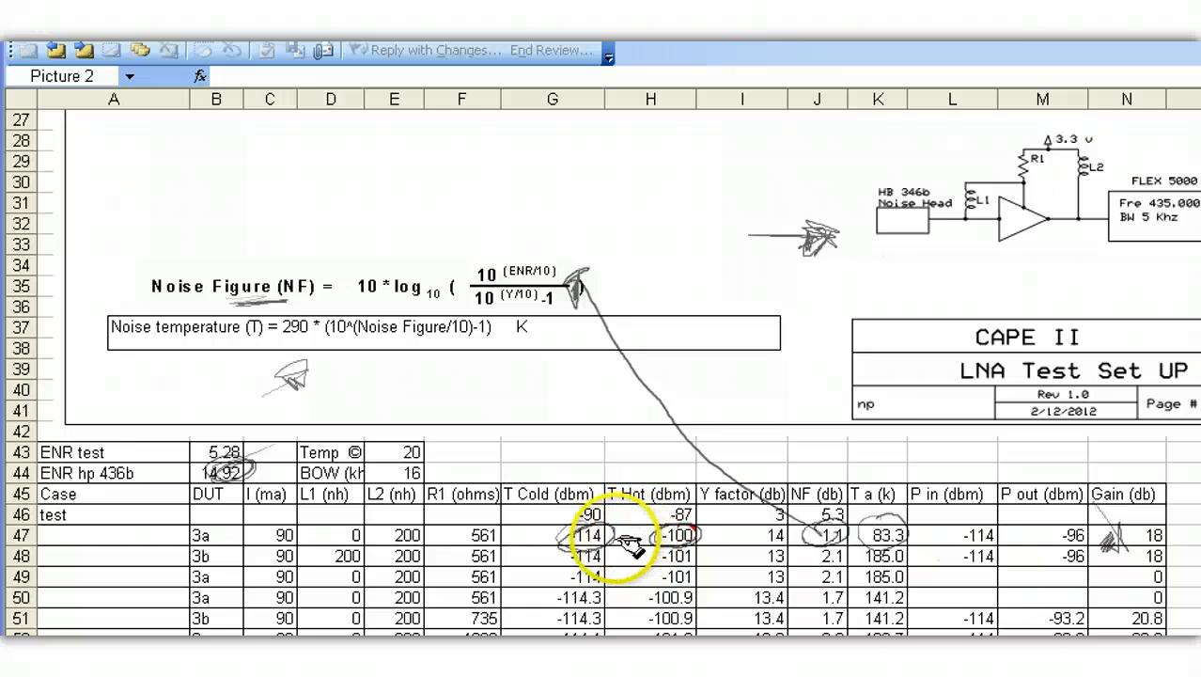
mouse_move(868, 254)
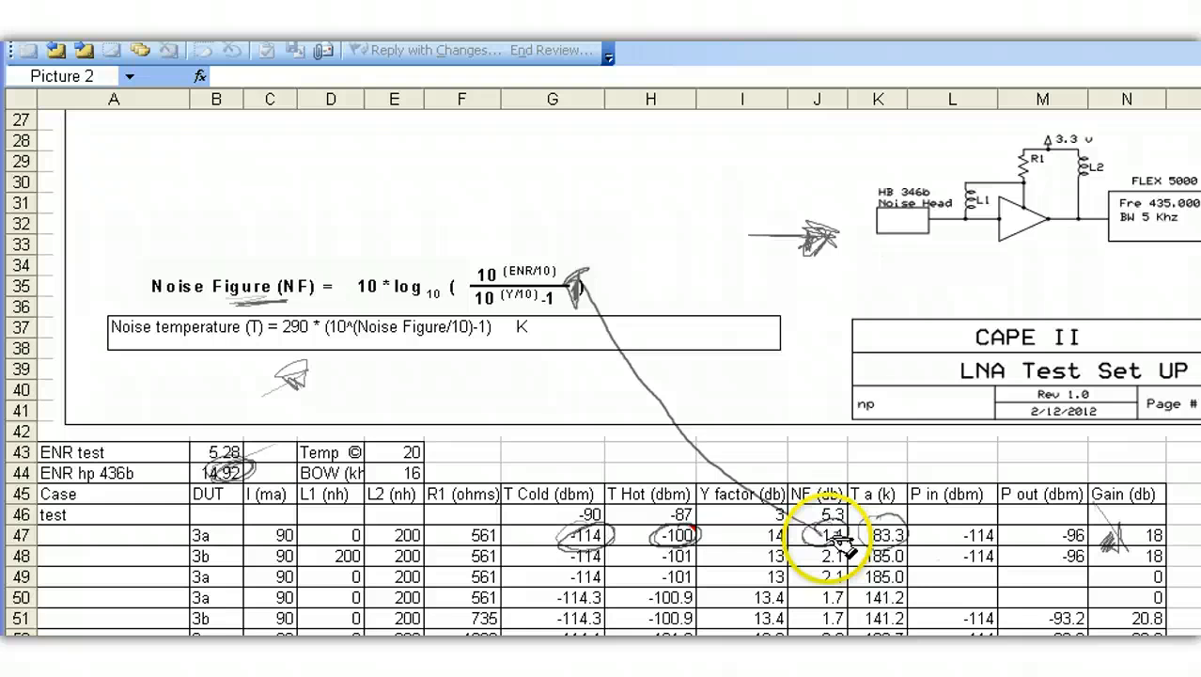
- Mark the NF value in row 48 and Y factor readings in row 51 with ink ticks
click(827, 534)
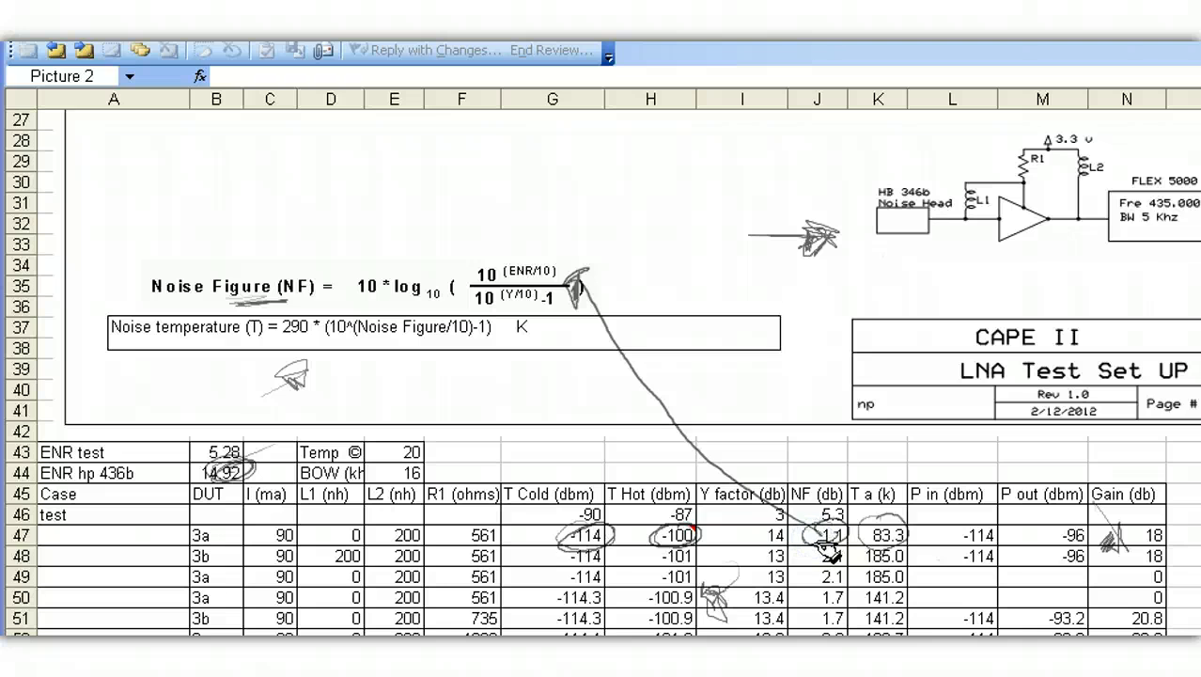
click(816, 549)
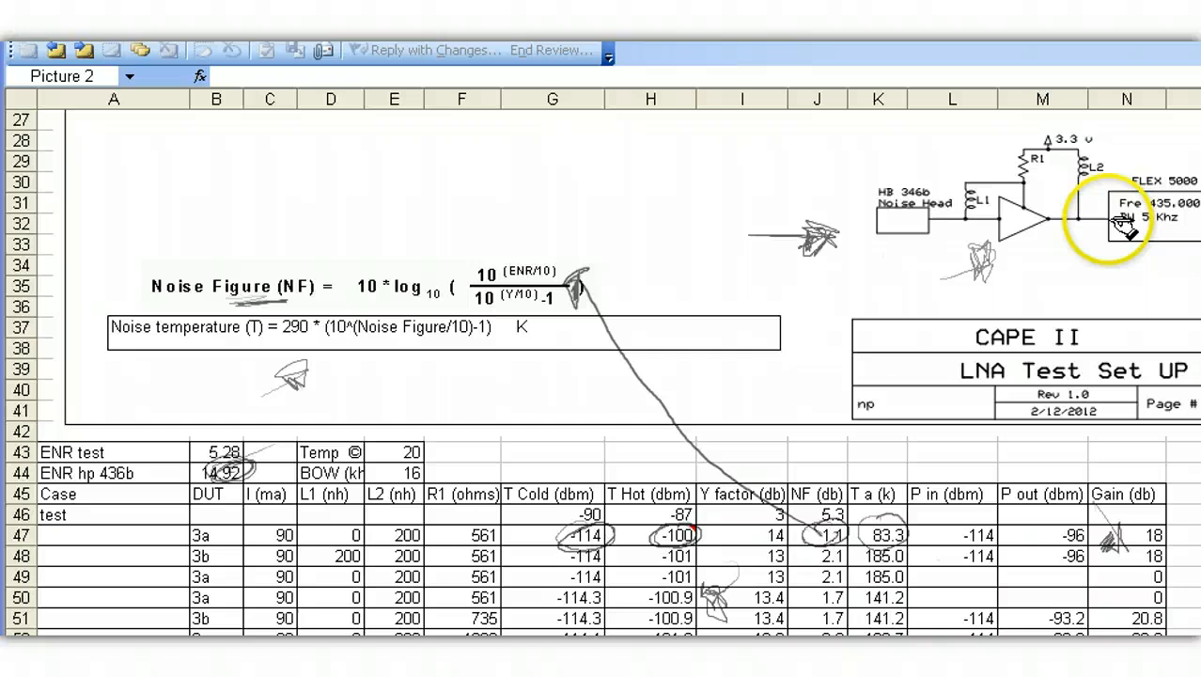
mouse_move(973, 260)
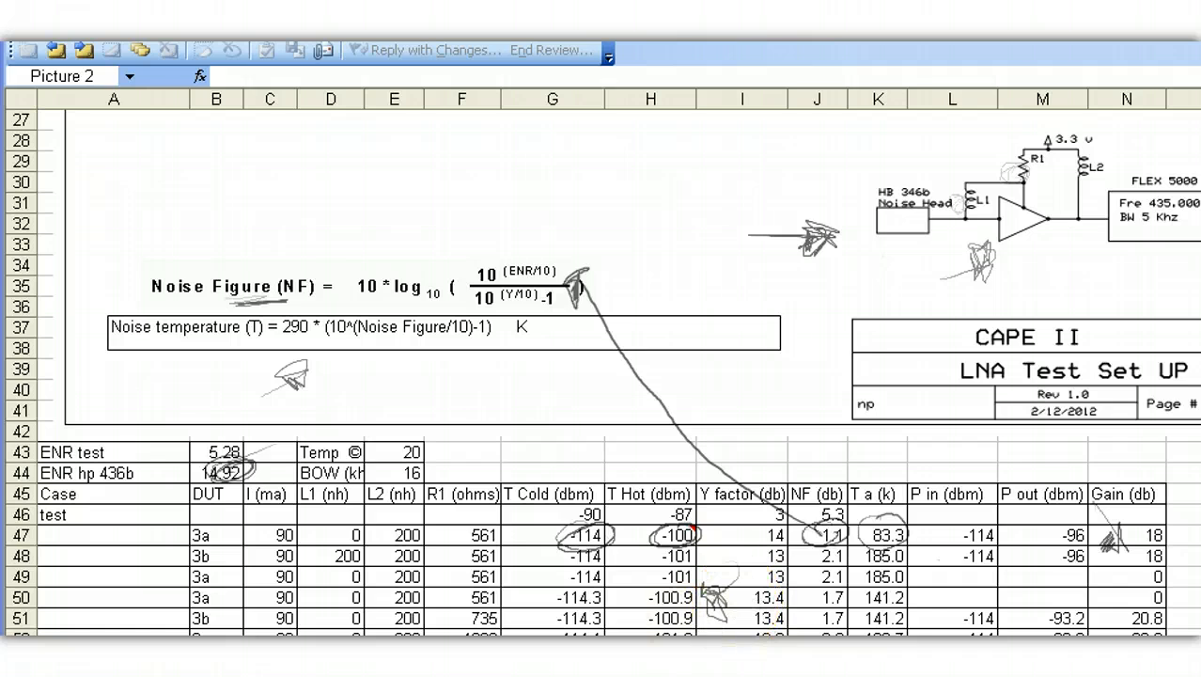
mouse_move(762, 461)
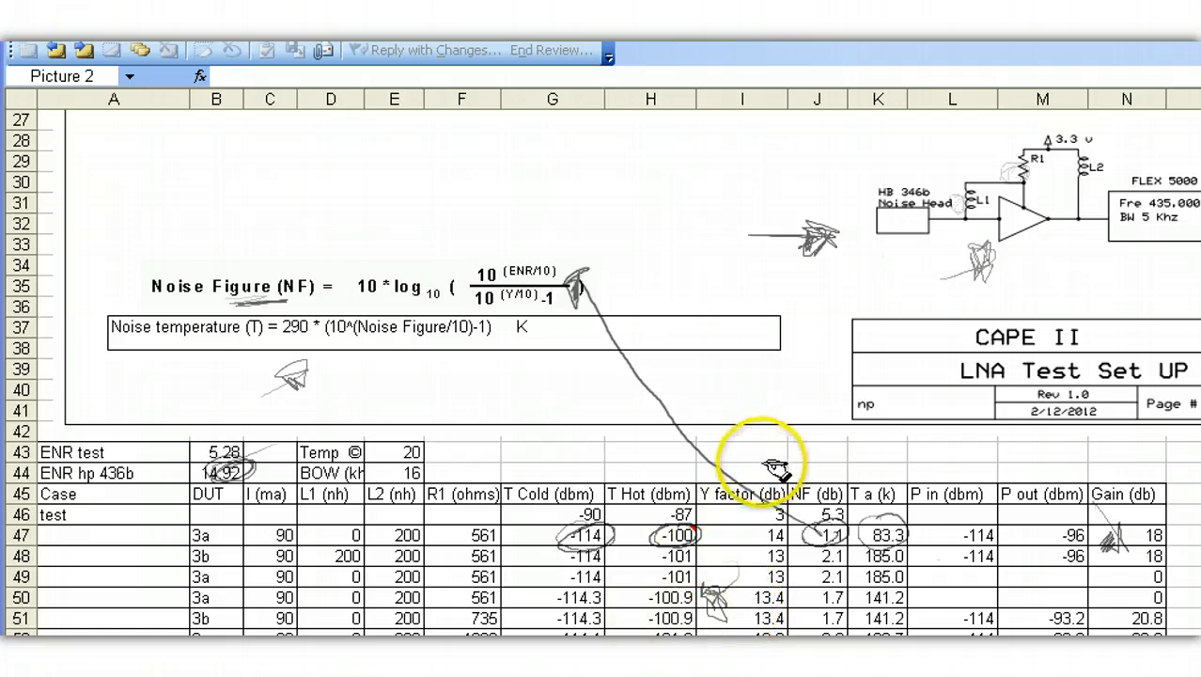